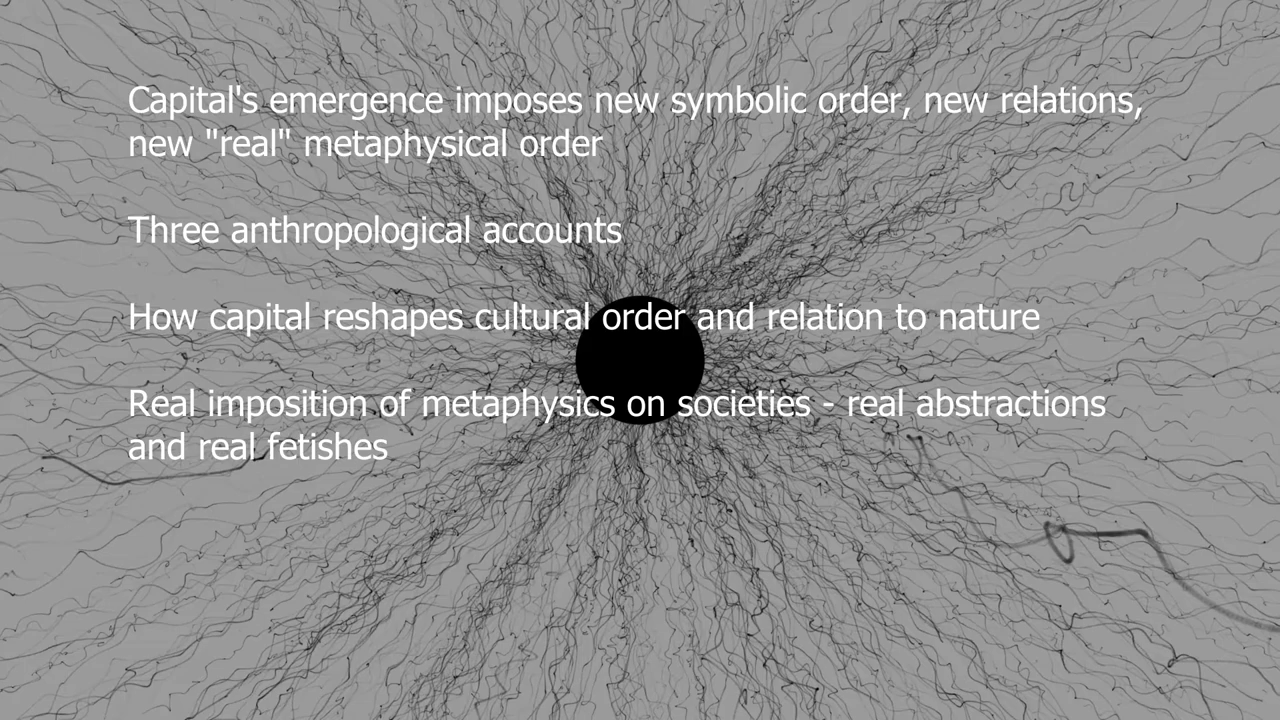
text(- Critique of Enlightenment)
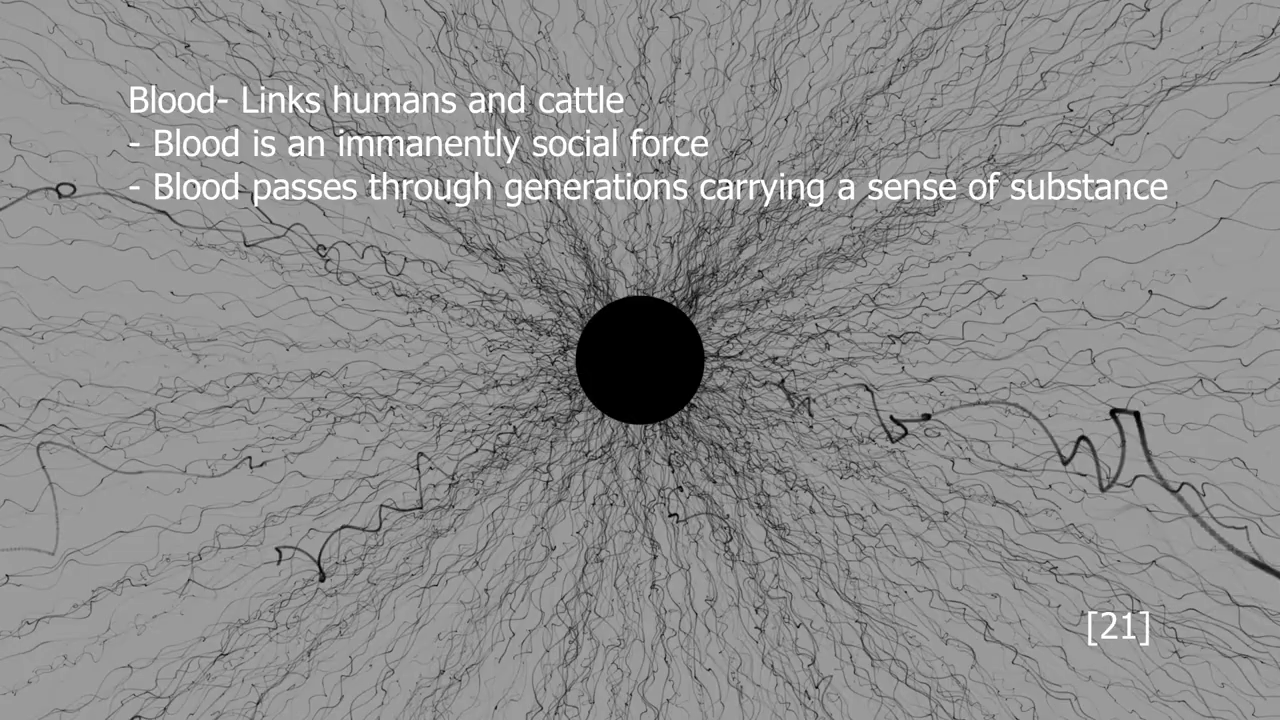
key(Right)
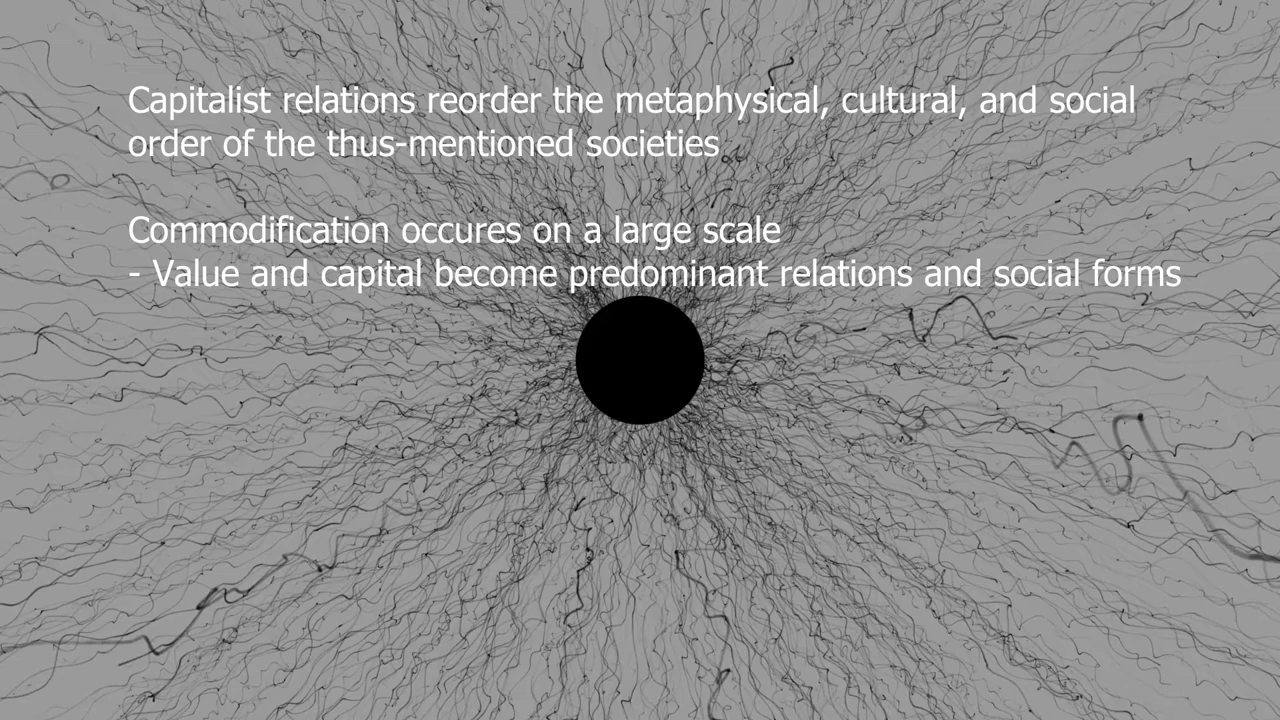
key(Right)
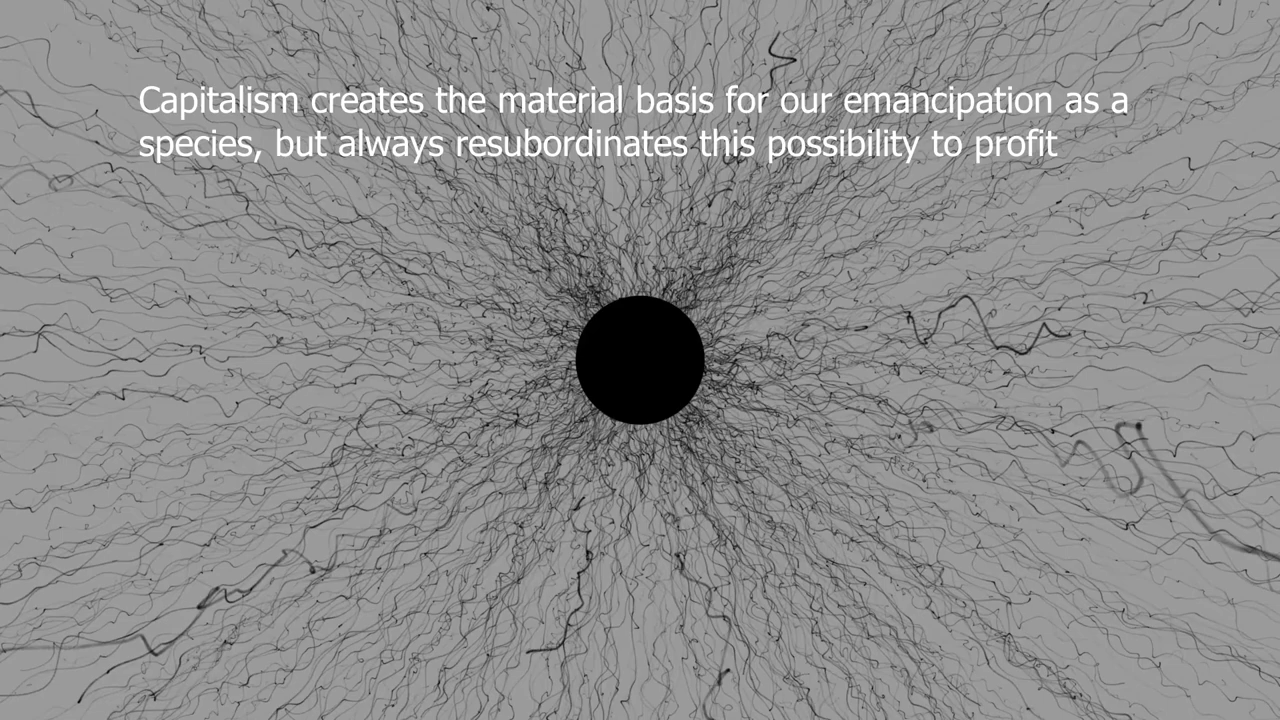
key(right)
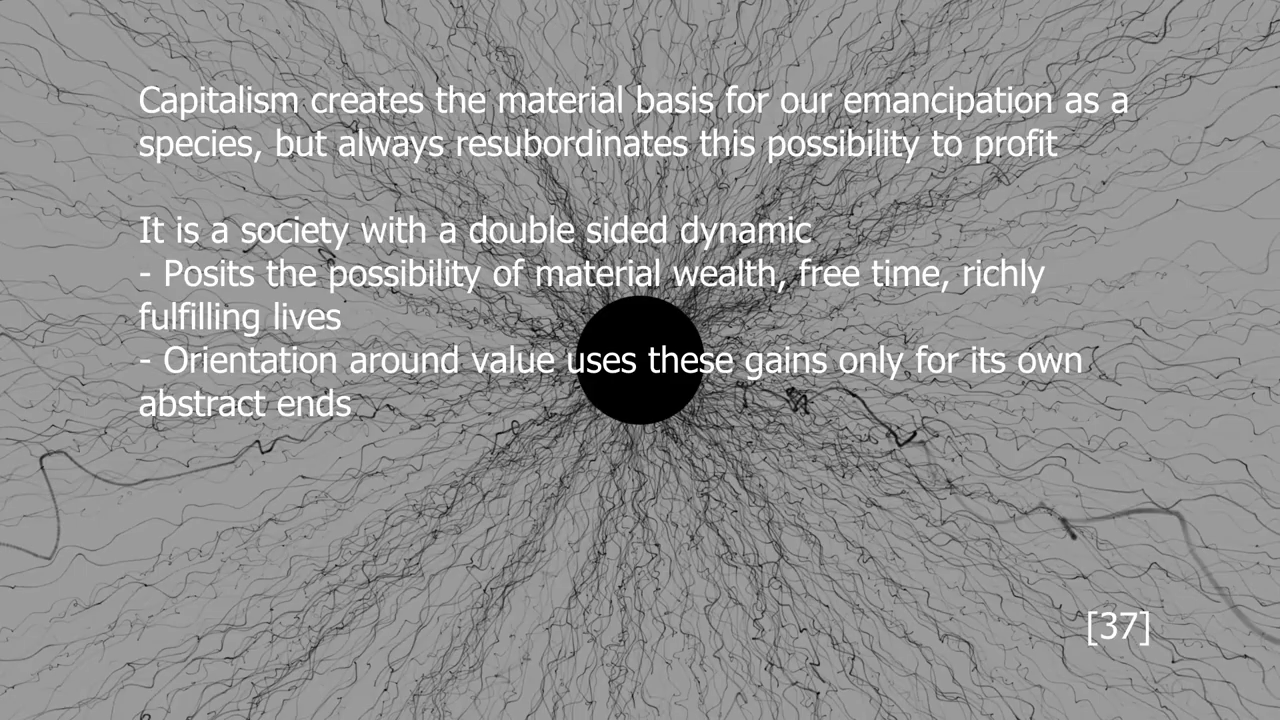